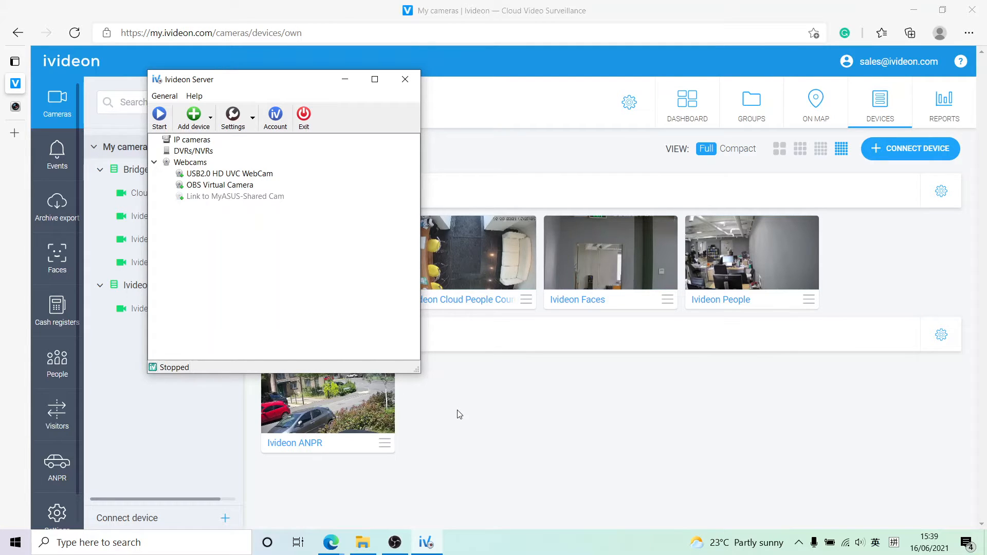
Look over the listed local cameras (USB2.0 HD UVC WebCam, OBS Virtual Camera, MyASUS-Shared Cam).
{"action": "left_click", "coordinate": [405, 79]}
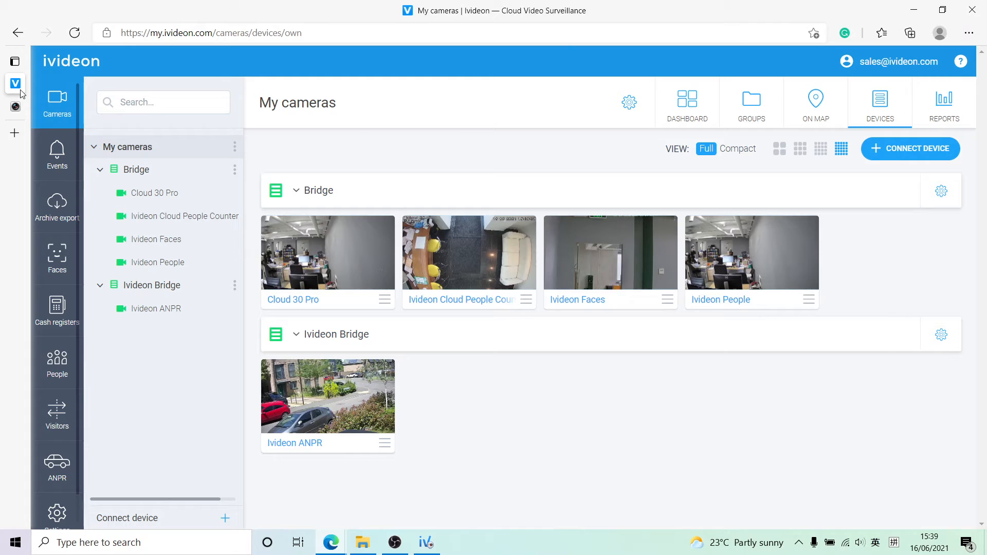
{"action": "left_click", "coordinate": [426, 541]}
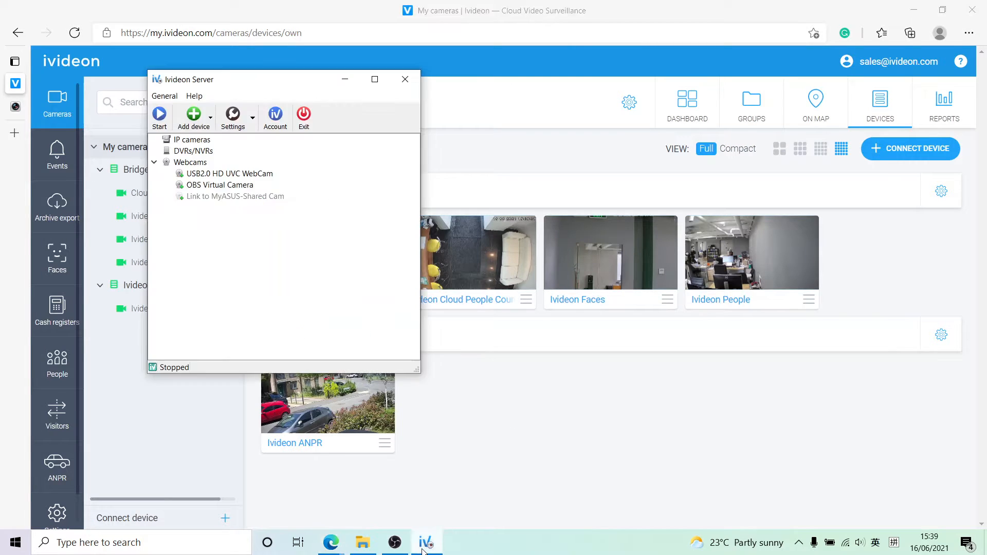
{"action": "mouse_move", "coordinate": [528, 424]}
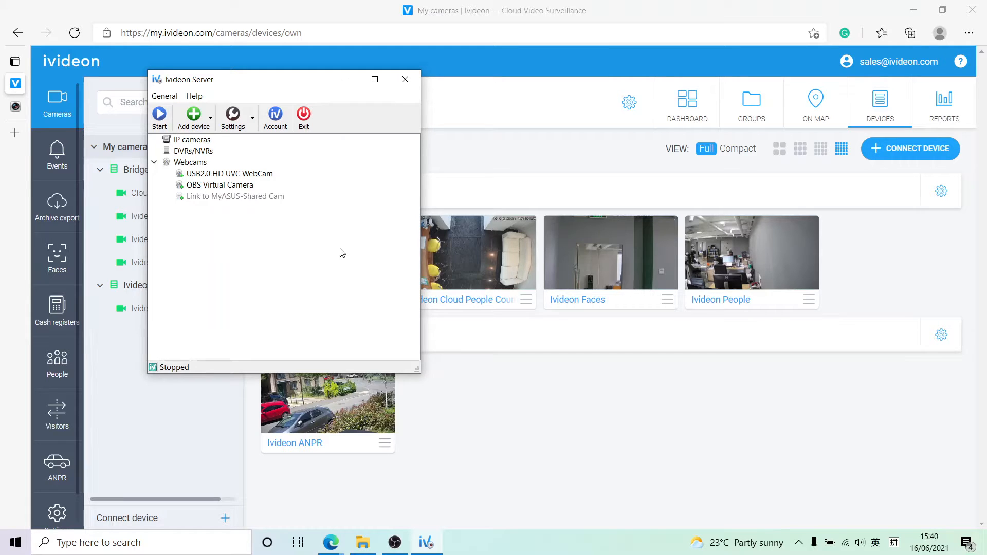
{"action": "left_click", "coordinate": [228, 172]}
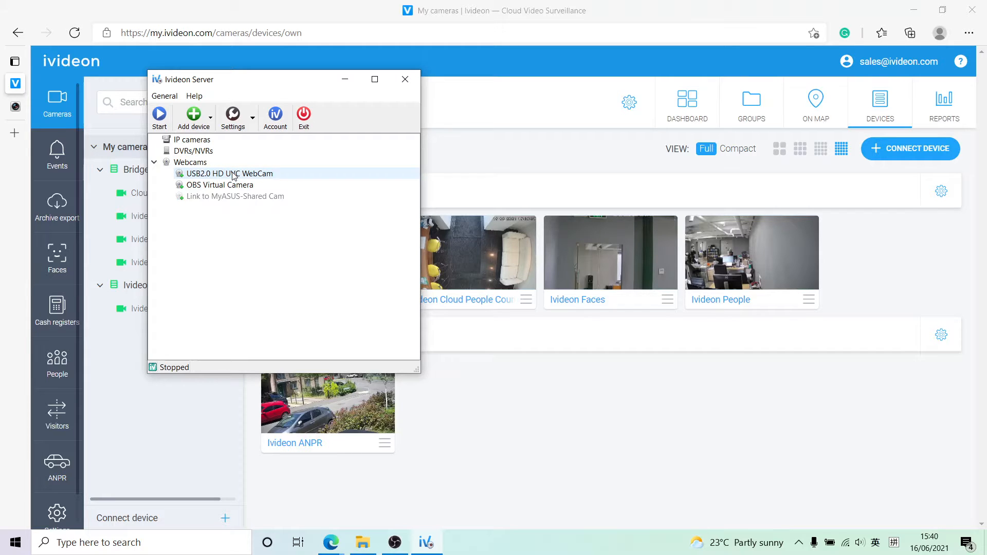
{"action": "right_click", "coordinate": [229, 174]}
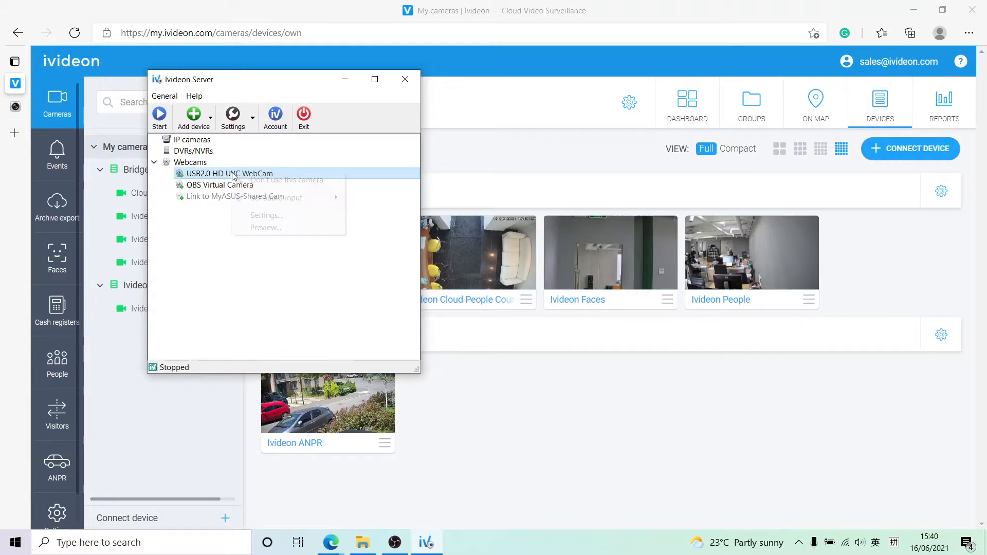
{"action": "left_click", "coordinate": [219, 184]}
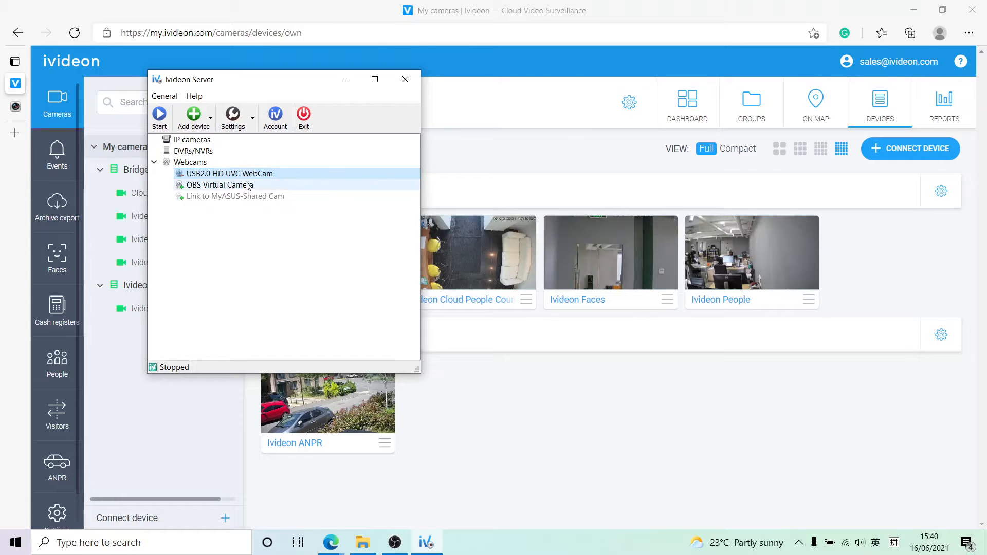
{"action": "left_click", "coordinate": [219, 184]}
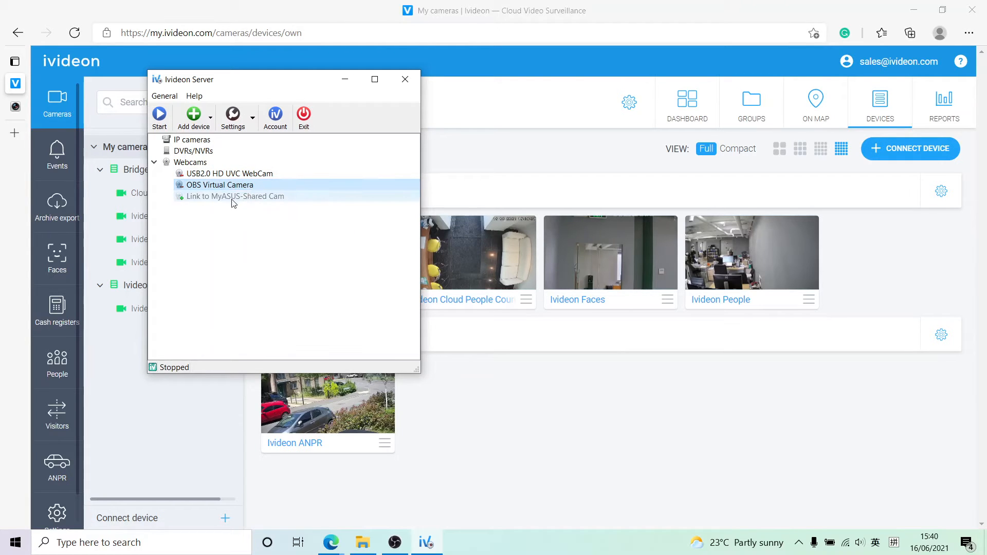
{"action": "left_click", "coordinate": [236, 196]}
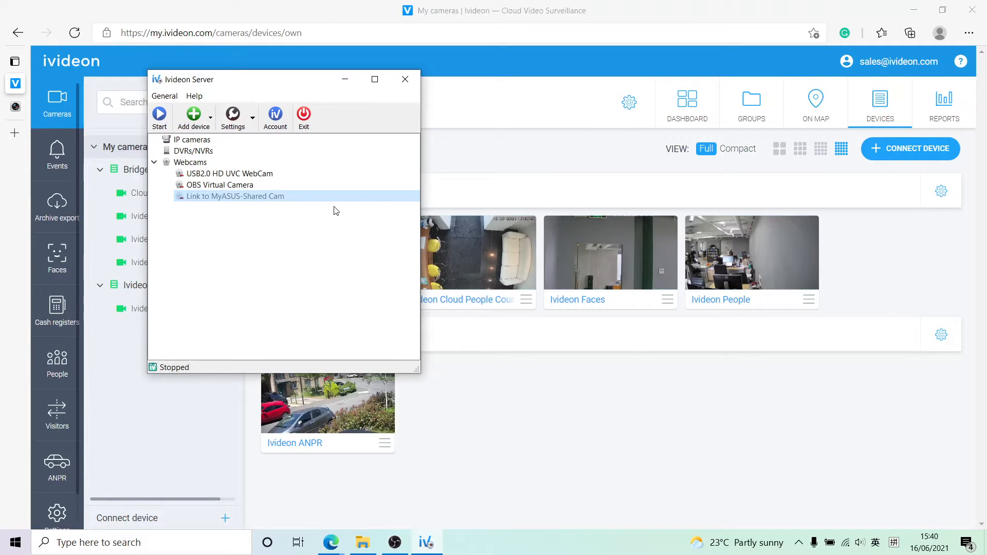
Link the server to the sales account under the name 'New Server' and confirm.
{"action": "left_click", "coordinate": [232, 115]}
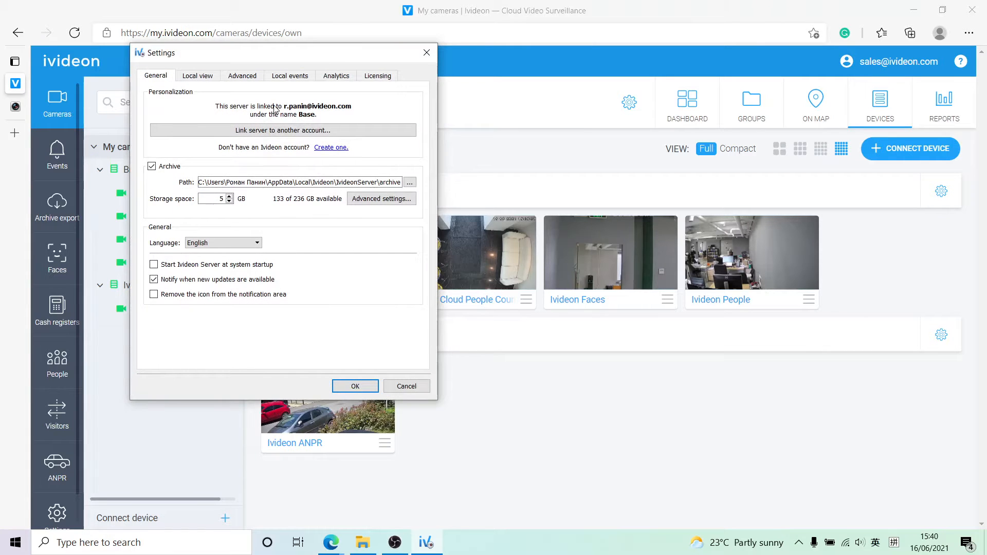
{"action": "mouse_move", "coordinate": [282, 98]}
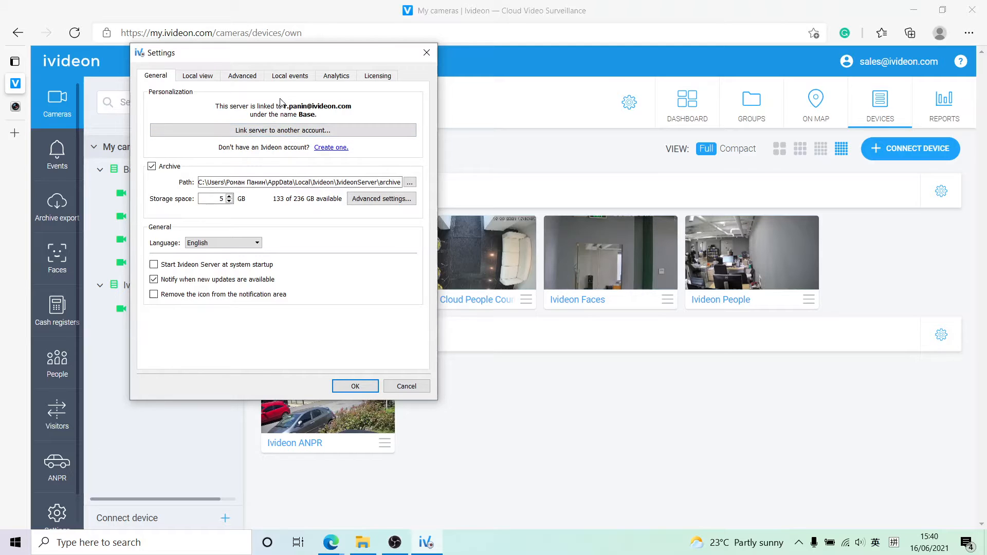
{"action": "left_click", "coordinate": [282, 131]}
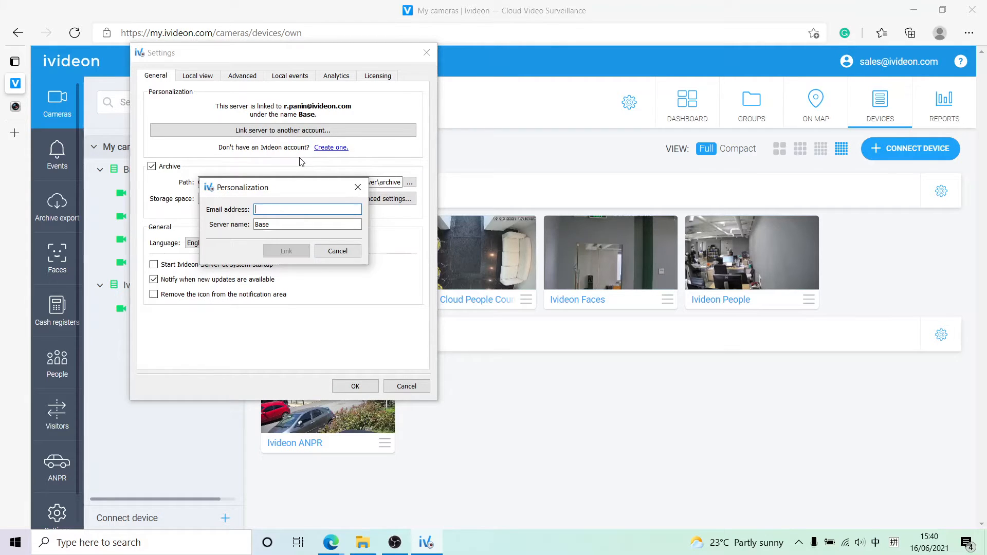
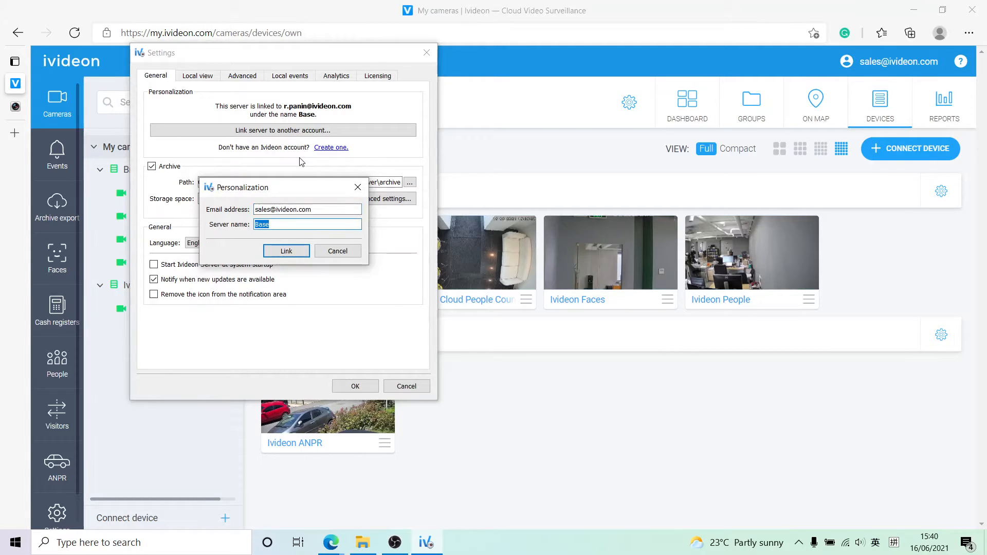
{"action": "type", "text": "N"}
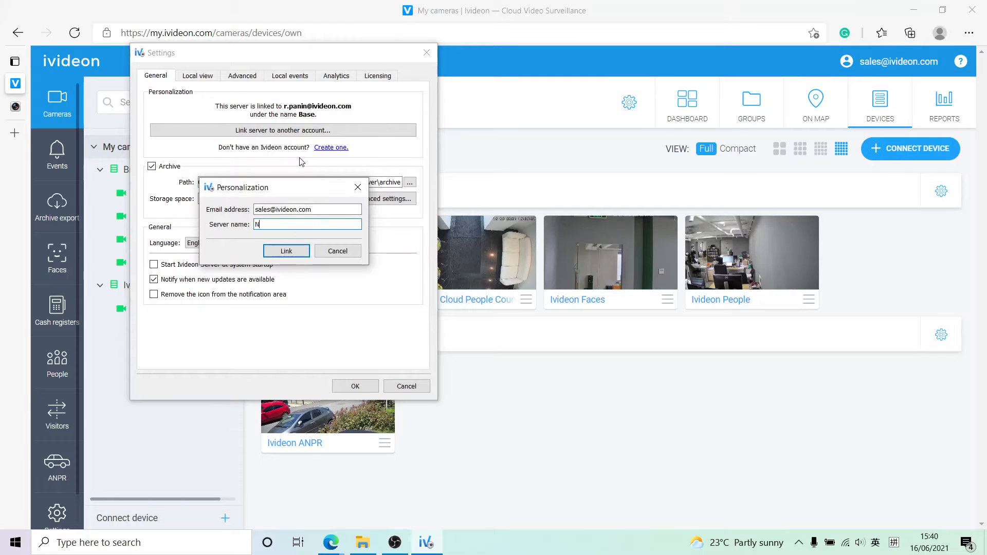
{"action": "type", "text": "ew Server"}
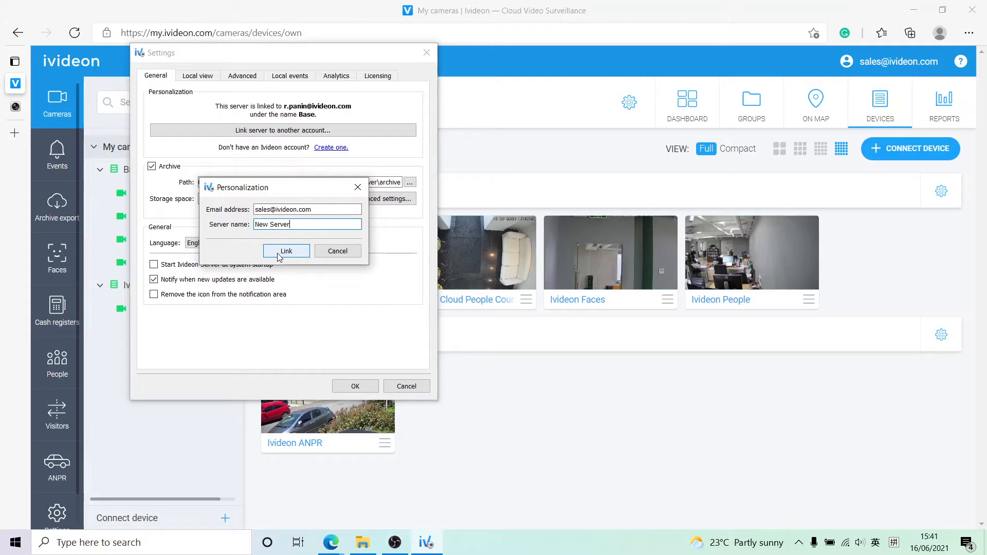
{"action": "left_click", "coordinate": [286, 251]}
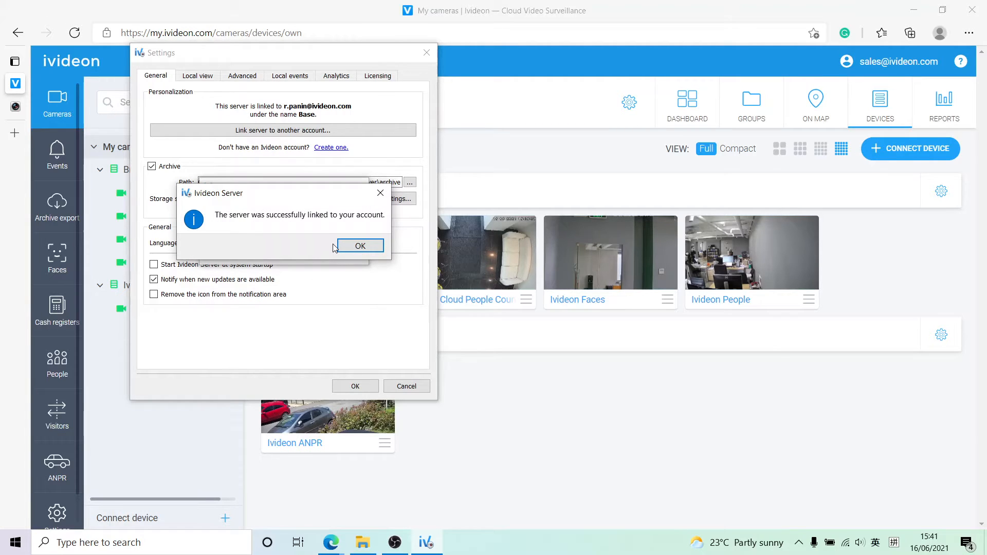
{"action": "left_click", "coordinate": [359, 246]}
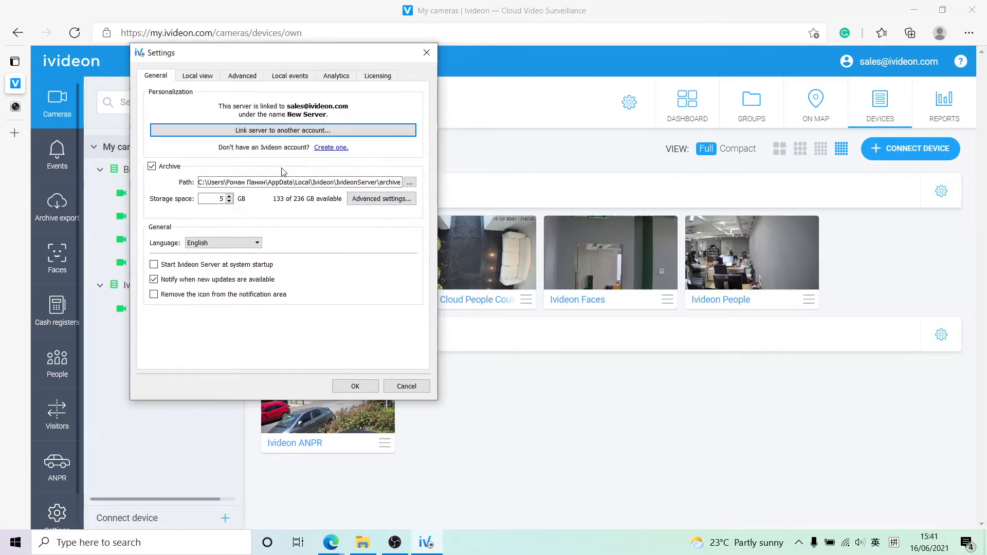
{"action": "mouse_move", "coordinate": [376, 368]}
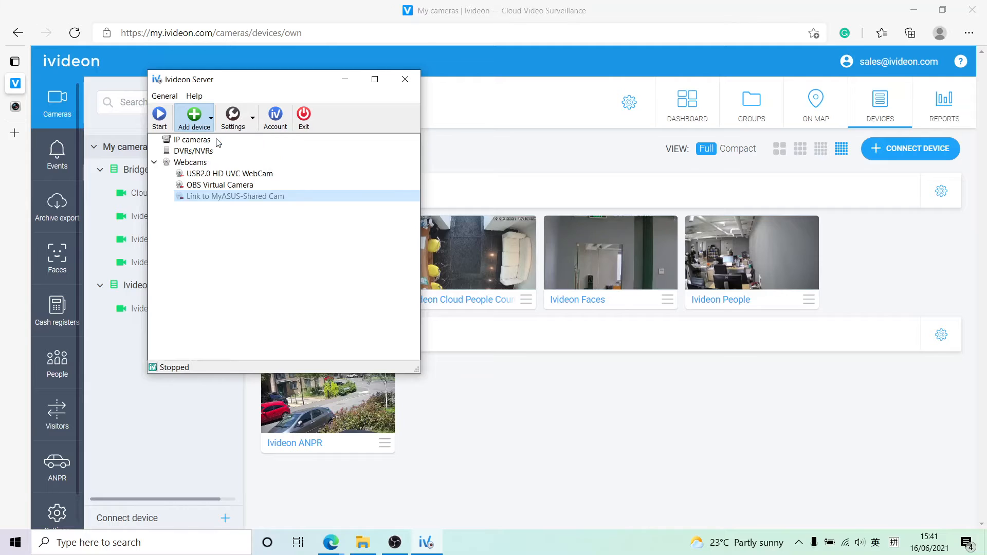
Bring up the Camera settings form for adding a single IP camera.
{"action": "left_click", "coordinate": [192, 139]}
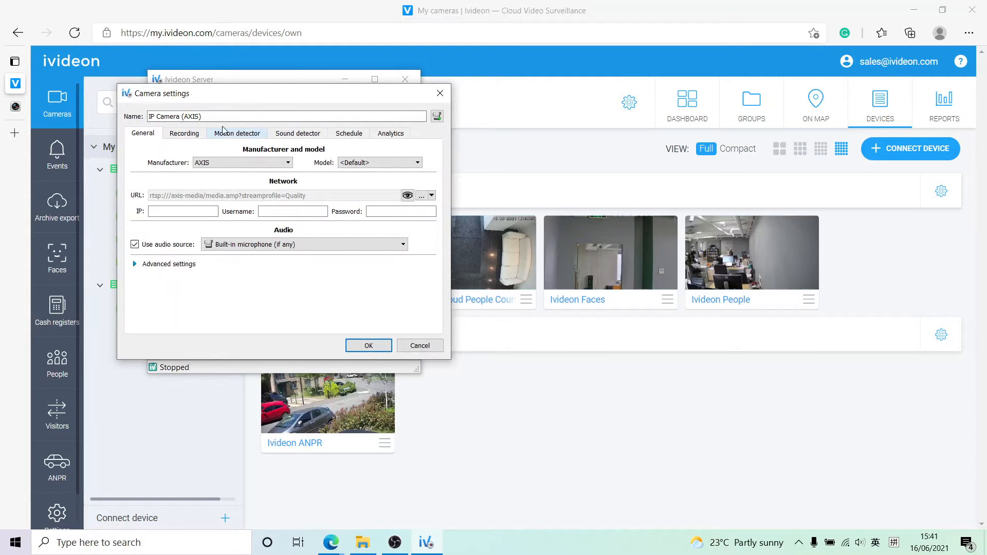
{"action": "left_click", "coordinate": [420, 346]}
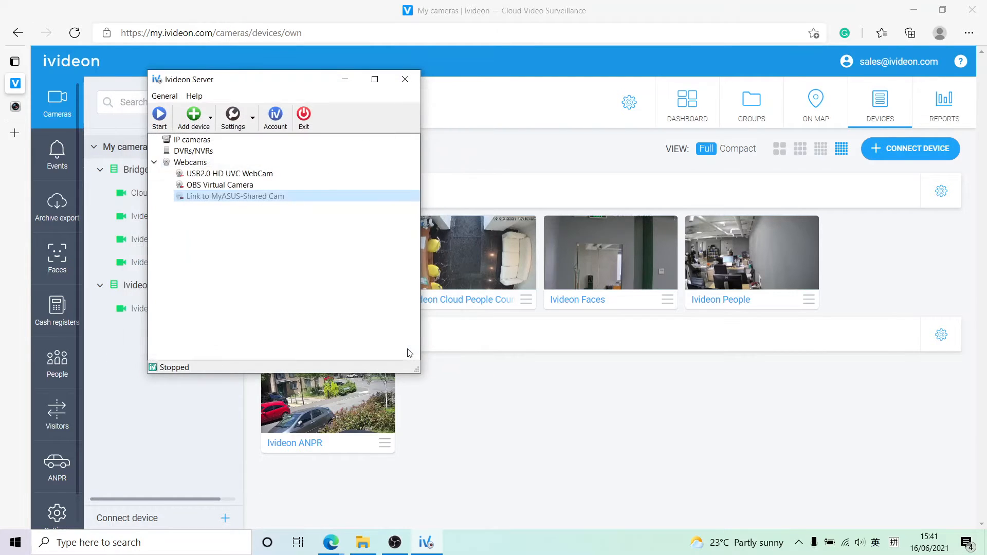
{"action": "left_click", "coordinate": [193, 117]}
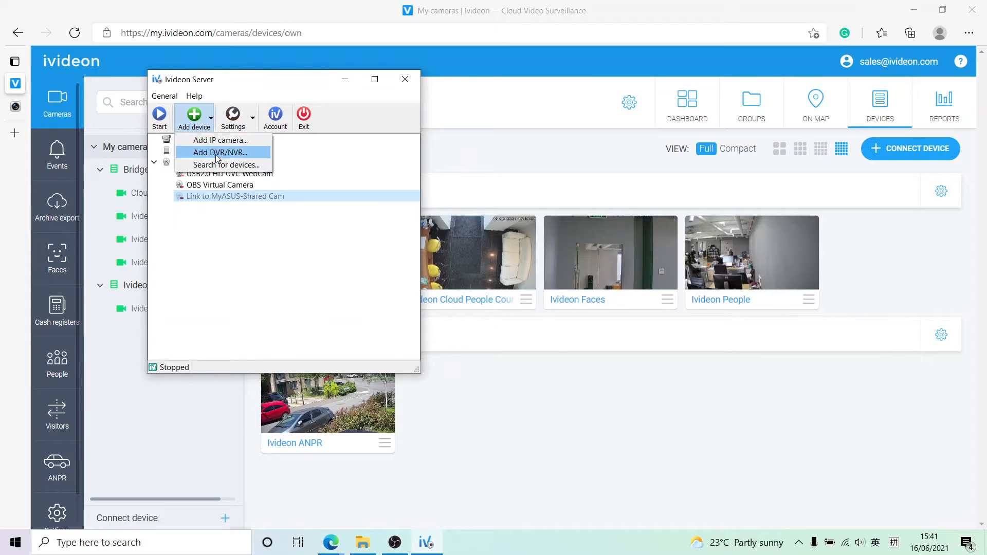
{"action": "mouse_move", "coordinate": [228, 164]}
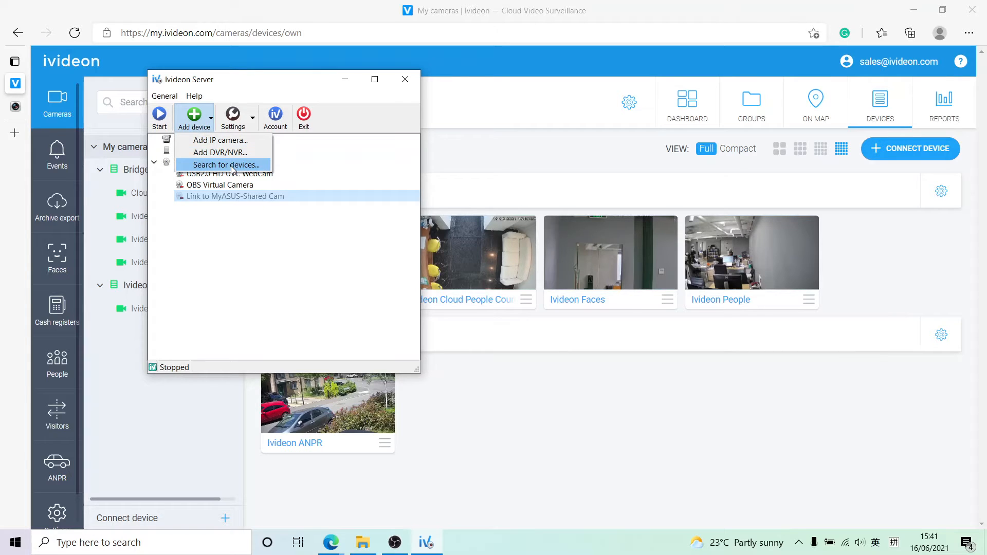
{"action": "mouse_move", "coordinate": [222, 152]}
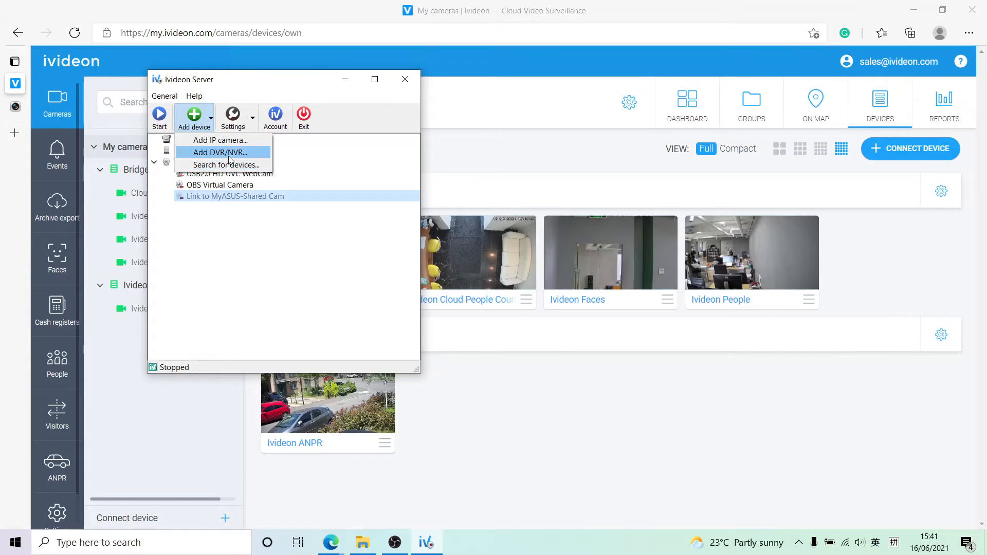
{"action": "mouse_move", "coordinate": [220, 140]}
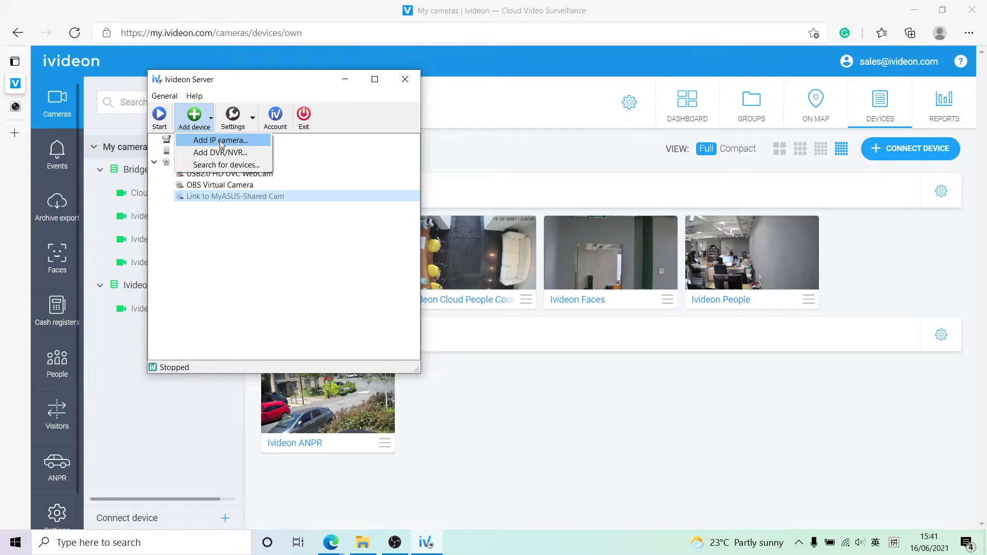
{"action": "left_click", "coordinate": [220, 140]}
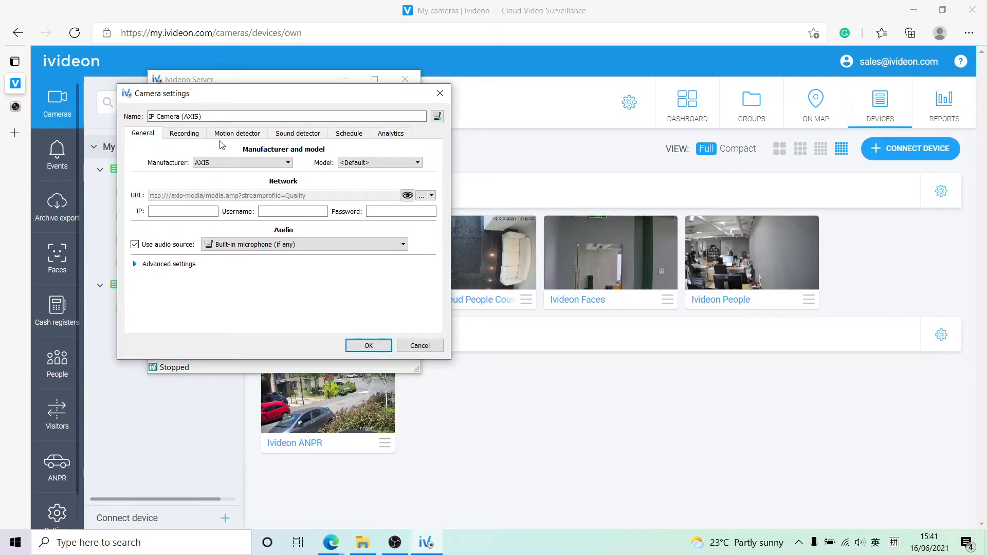
Choose manufacturer Hikvision and camera model DS-2CD*.
{"action": "left_click", "coordinate": [240, 163]}
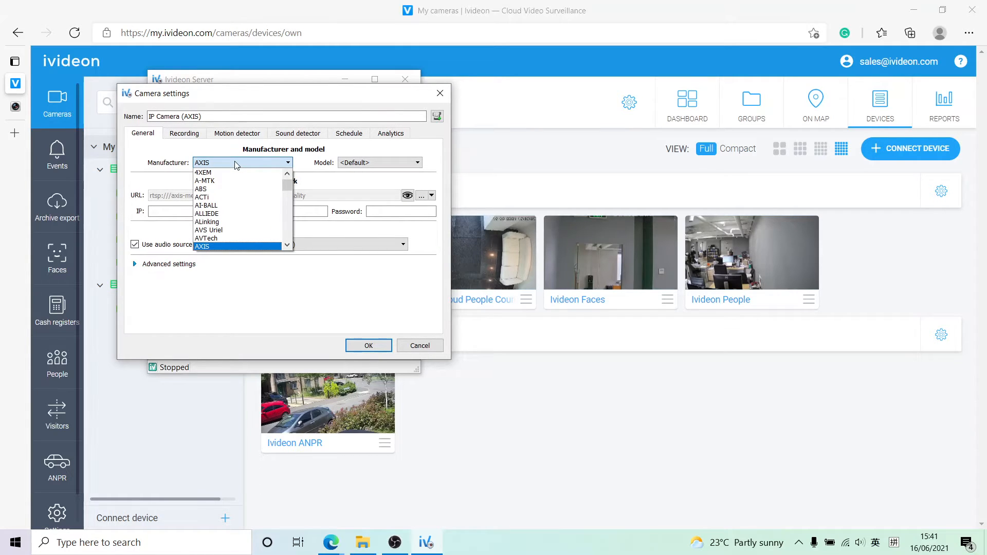
{"action": "scroll", "scroll_direction": "down", "scroll_amount": 3}
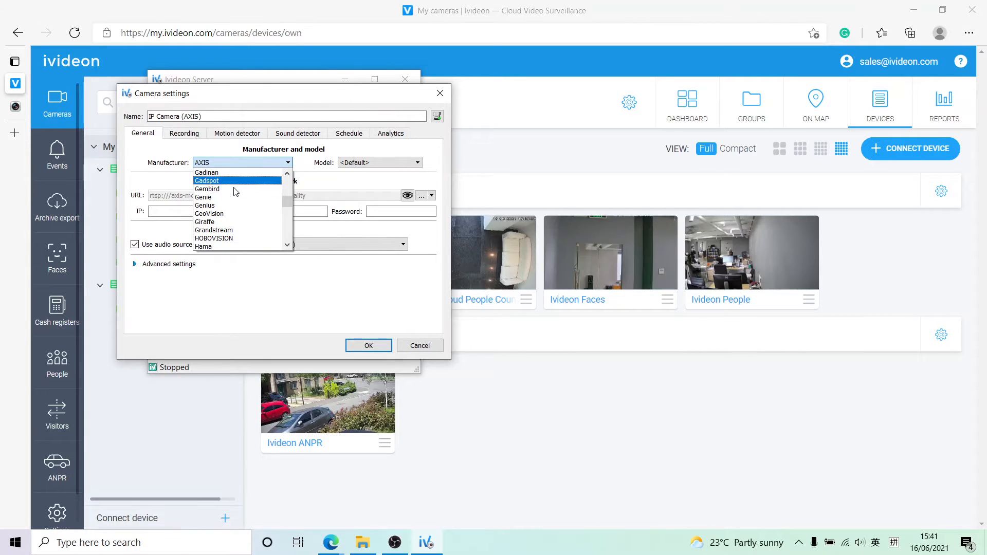
{"action": "scroll", "scroll_direction": "down", "scroll_amount": 3}
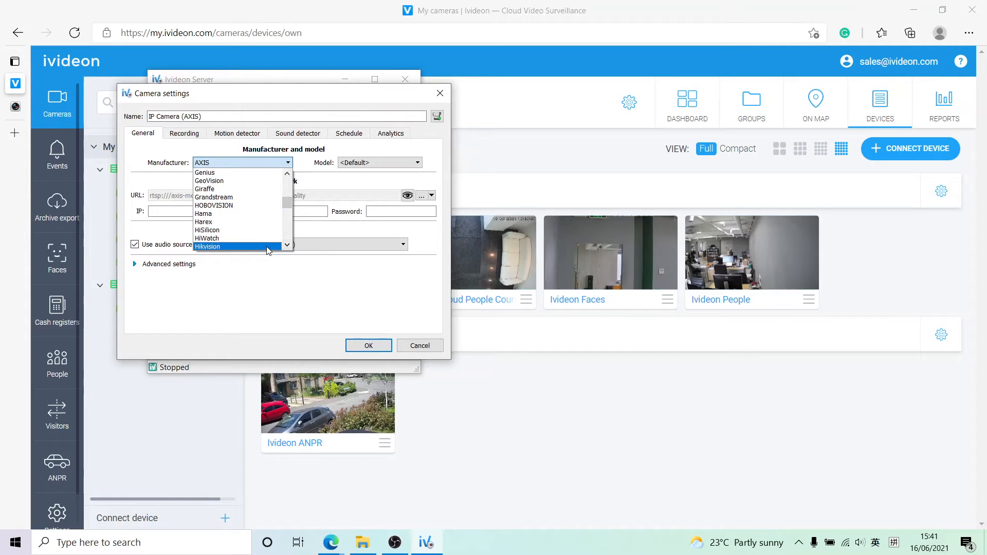
{"action": "left_click", "coordinate": [208, 245]}
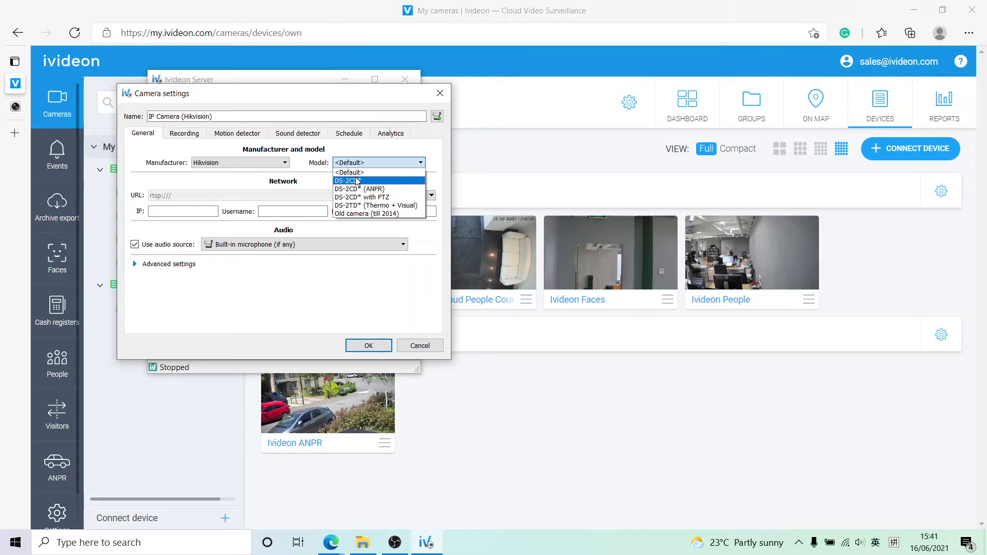
{"action": "left_click", "coordinate": [350, 181]}
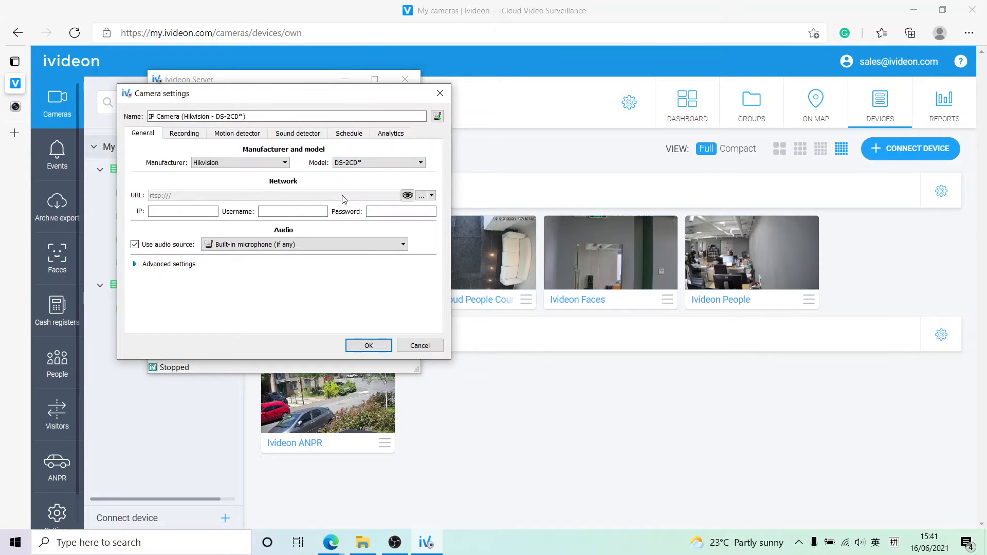
{"action": "left_click", "coordinate": [183, 211]}
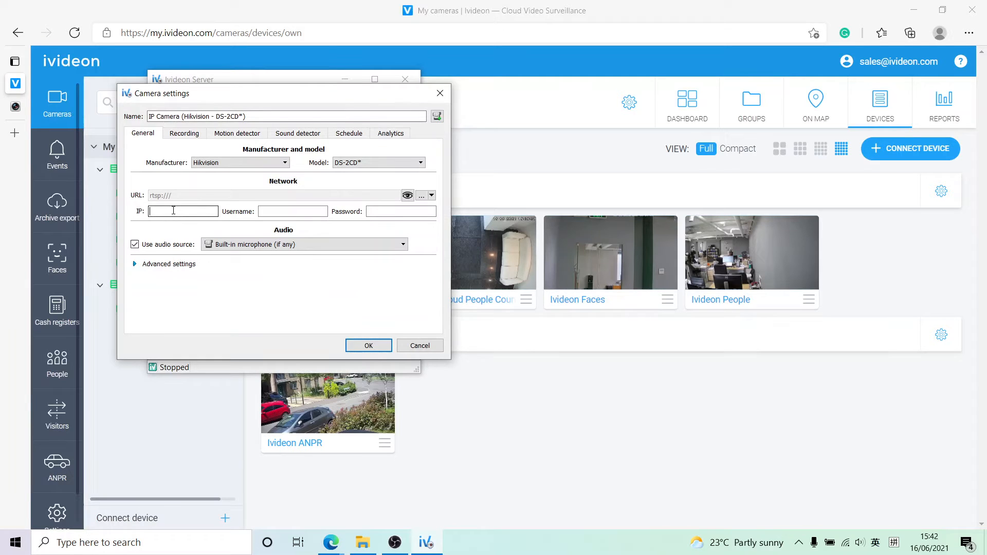
{"action": "type", "text": "http://172.17.0.1527"}
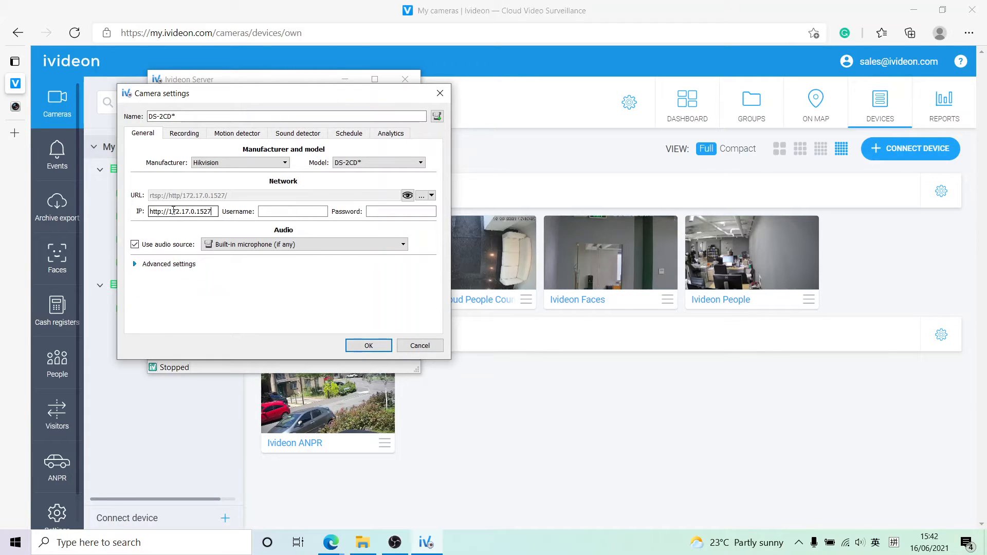
{"action": "key", "text": "Backspace"}
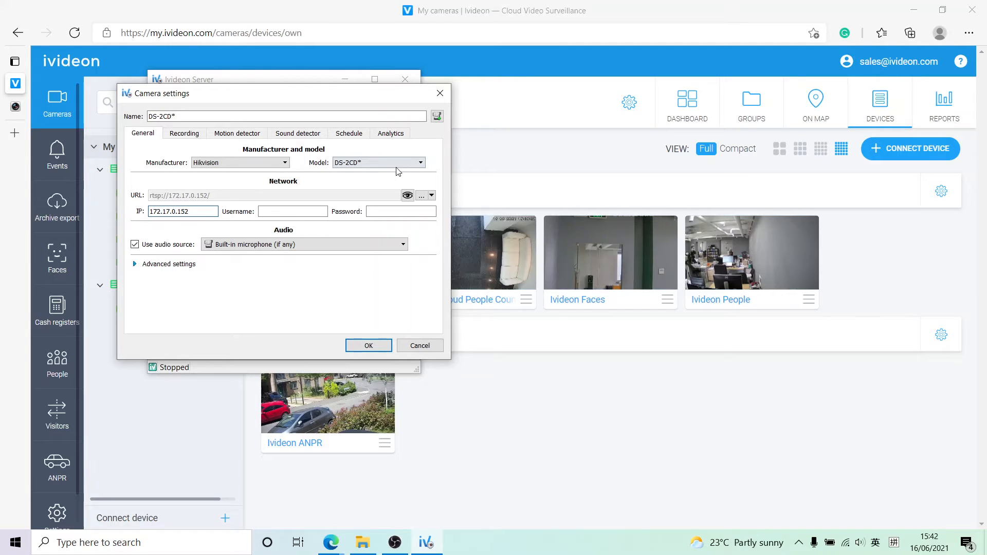
{"action": "left_click", "coordinate": [292, 211]}
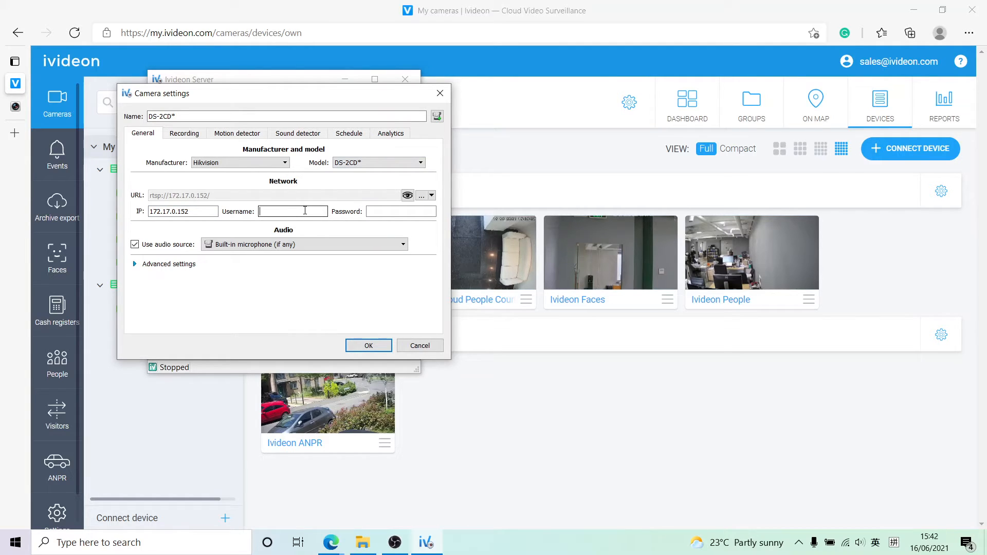
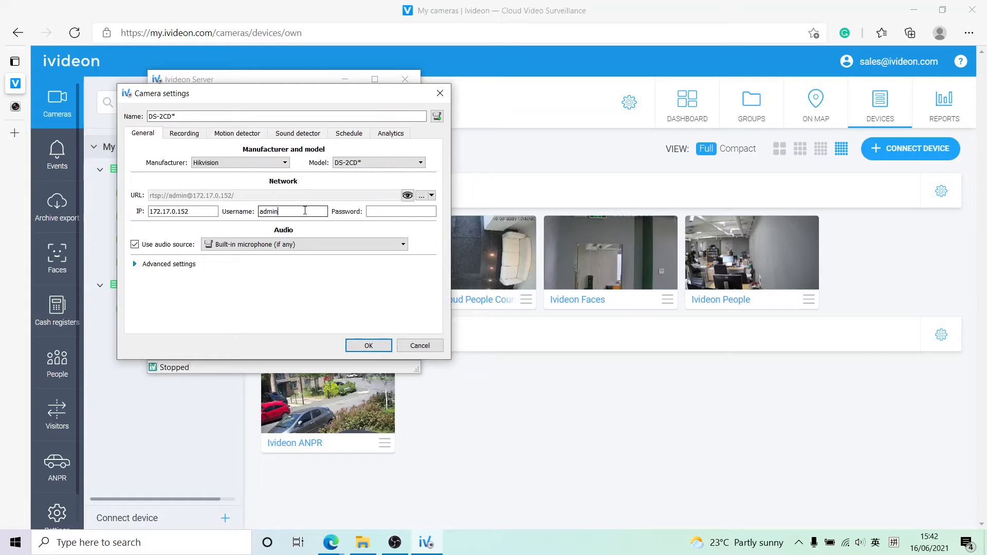
{"action": "left_click", "coordinate": [400, 211]}
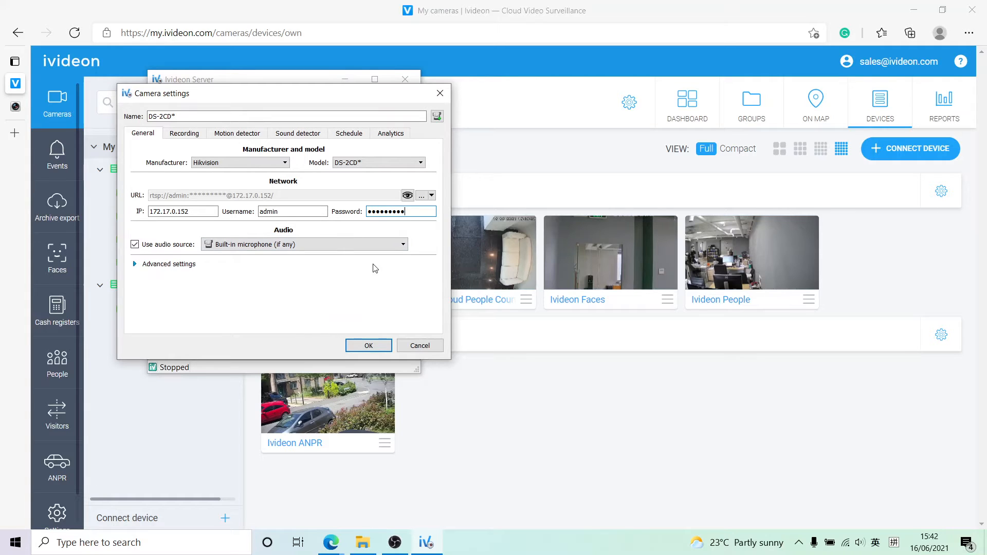
{"action": "mouse_move", "coordinate": [407, 196]}
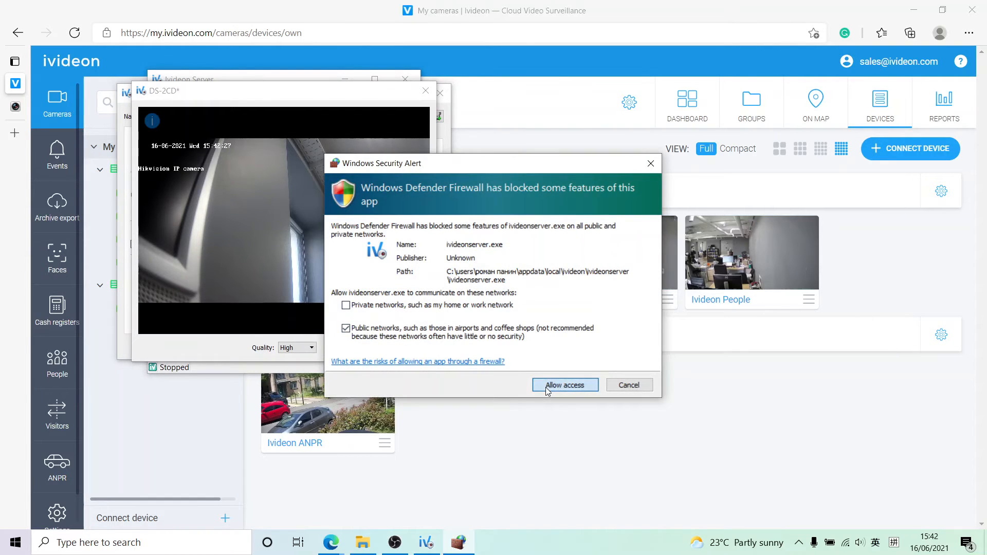
Allow the server through the Windows firewall and close the camera preview.
{"action": "left_click", "coordinate": [565, 384]}
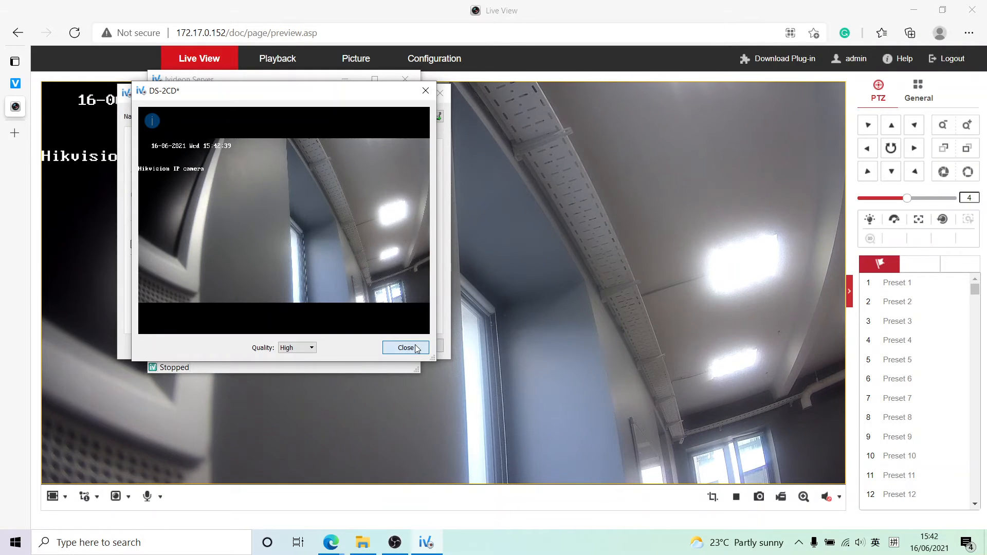
{"action": "left_click", "coordinate": [405, 347]}
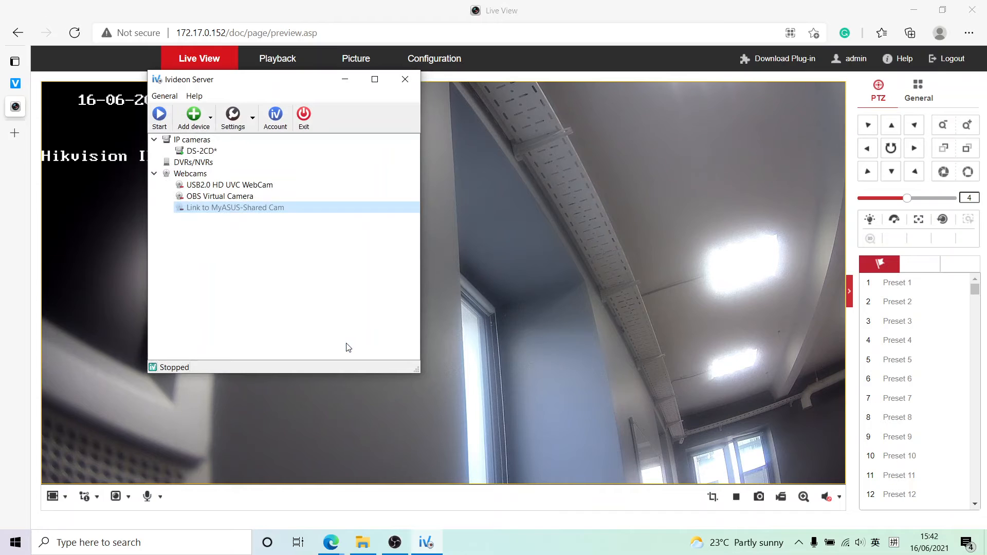
Rename the DS-2CD* camera to 'My Hikvision Camera' in its settings.
{"action": "right_click", "coordinate": [198, 150]}
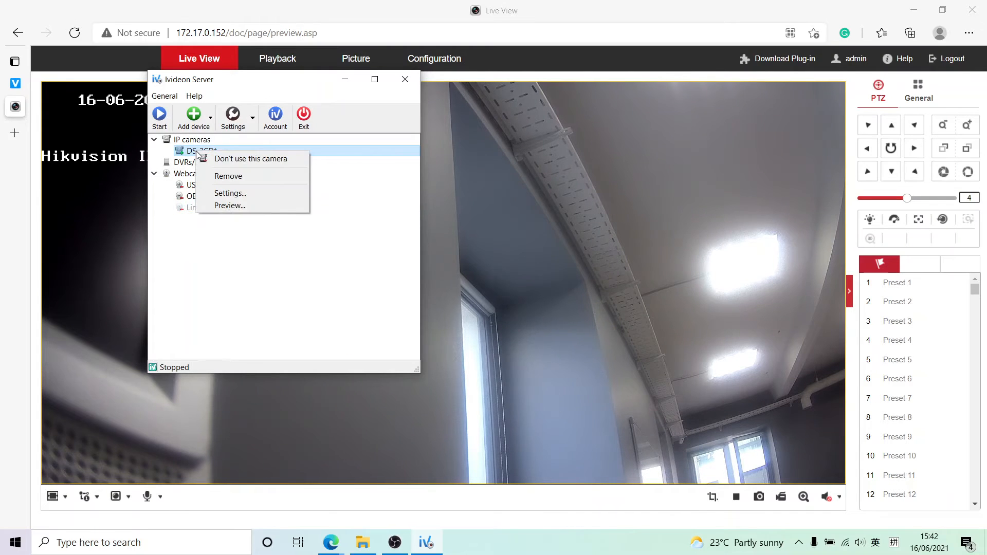
{"action": "left_click", "coordinate": [230, 193]}
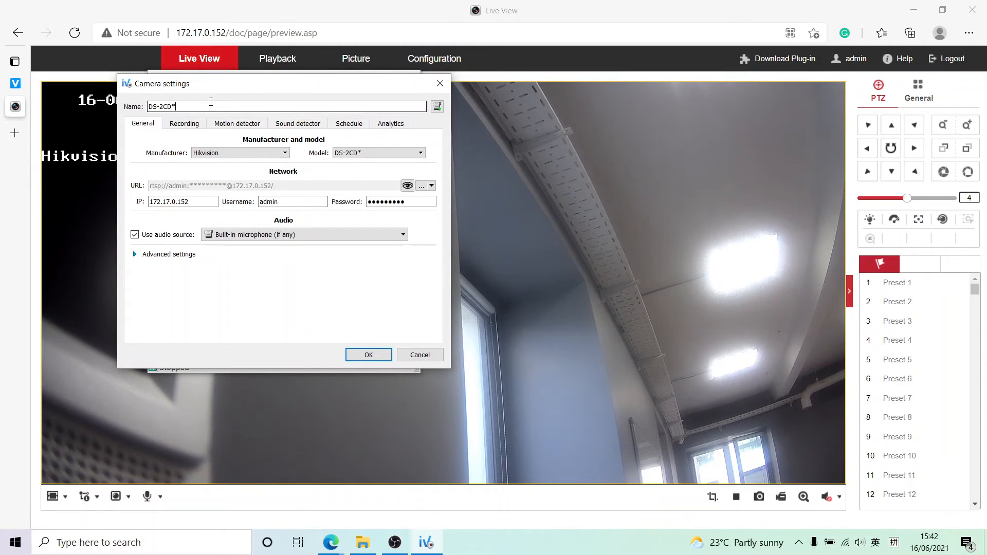
{"action": "key", "text": "Backspace"}
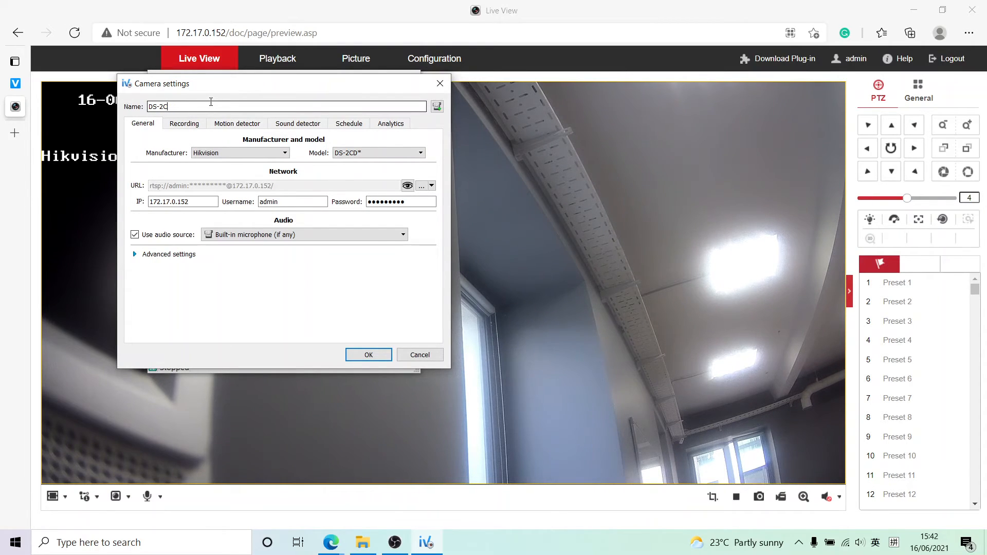
{"action": "type", "text": "M"}
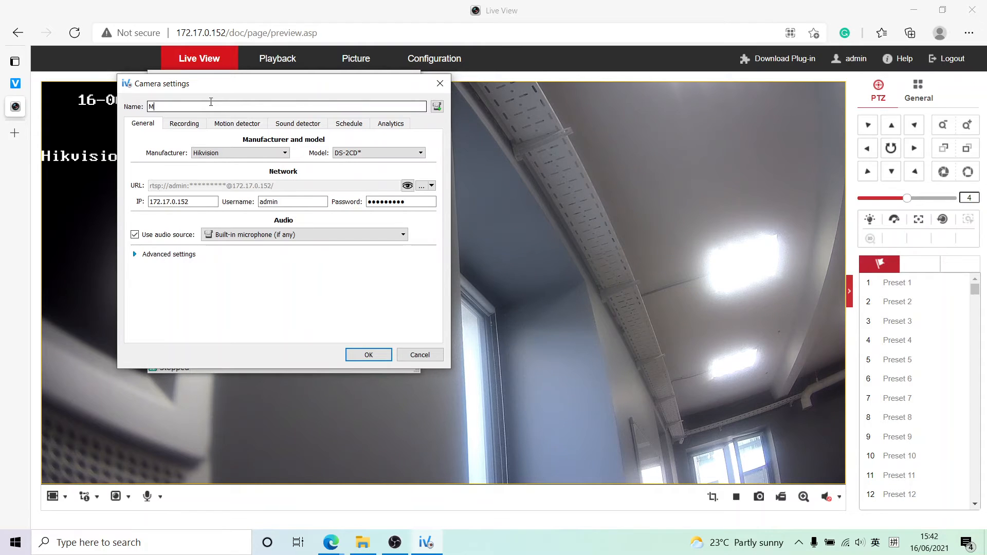
{"action": "type", "text": "y Hikvision Camera"}
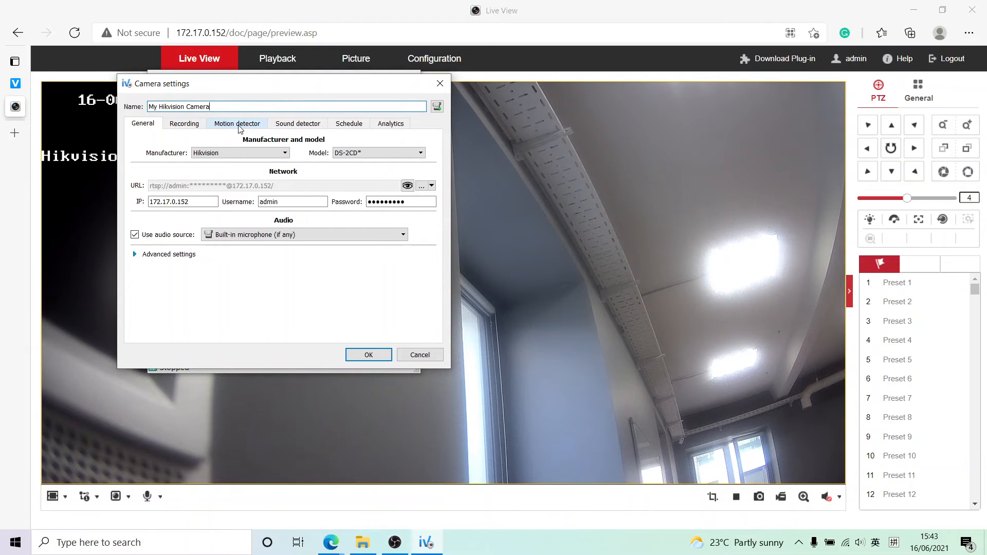
Review the Motion detector, Schedule and Recording settings.
{"action": "left_click", "coordinate": [237, 123]}
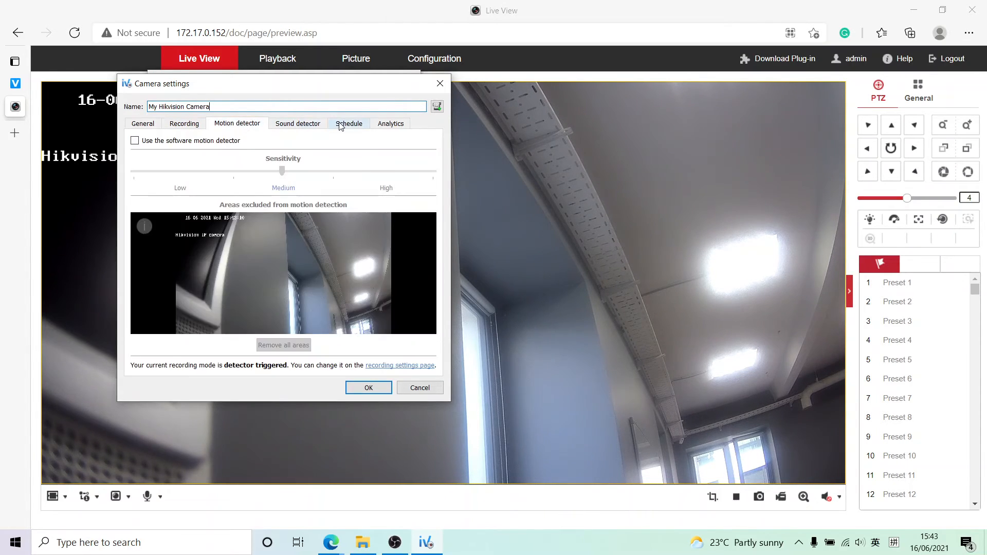
{"action": "left_click", "coordinate": [348, 122]}
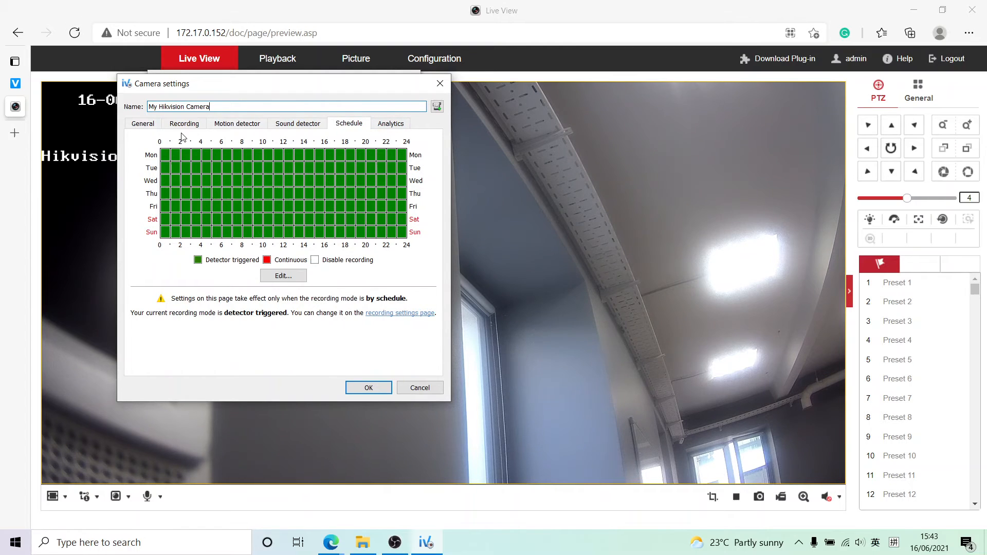
{"action": "left_click", "coordinate": [142, 124]}
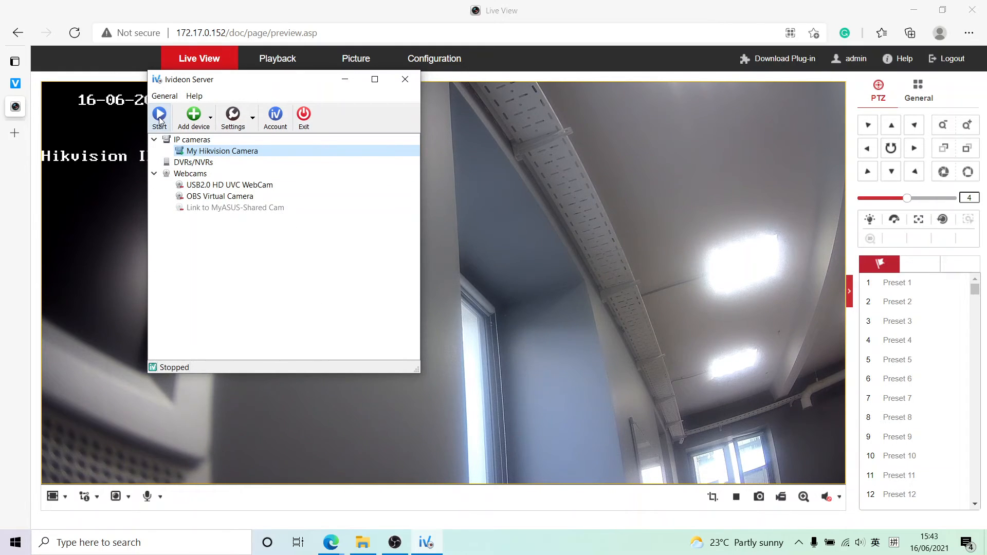
Start the Ivideon server with My Hikvision Camera listed.
{"action": "left_click", "coordinate": [159, 117]}
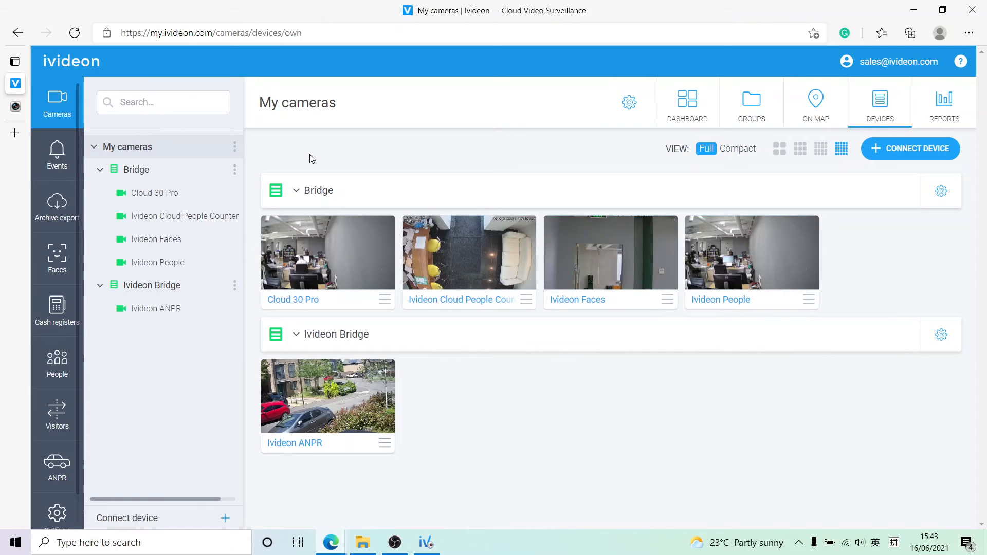
Reload the My cameras page until New Server appears and dismiss the setup prompt.
{"action": "left_click", "coordinate": [74, 33]}
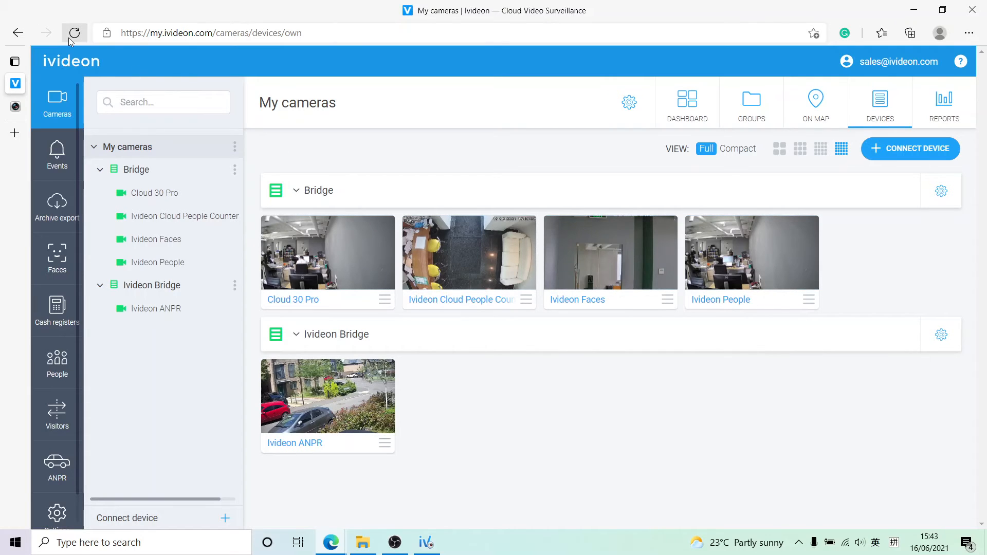
{"action": "left_click", "coordinate": [74, 33]}
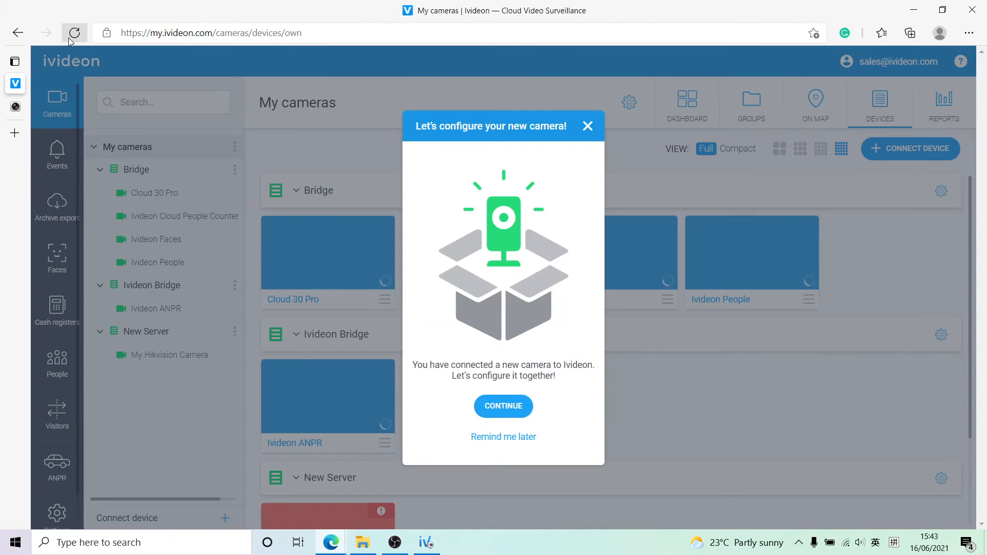
{"action": "left_click", "coordinate": [74, 33]}
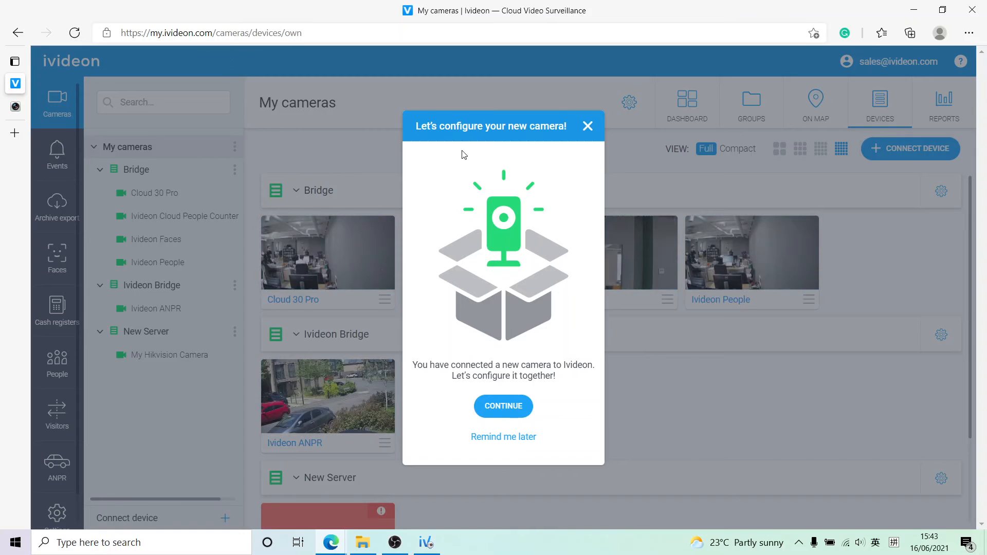
{"action": "left_click", "coordinate": [587, 125]}
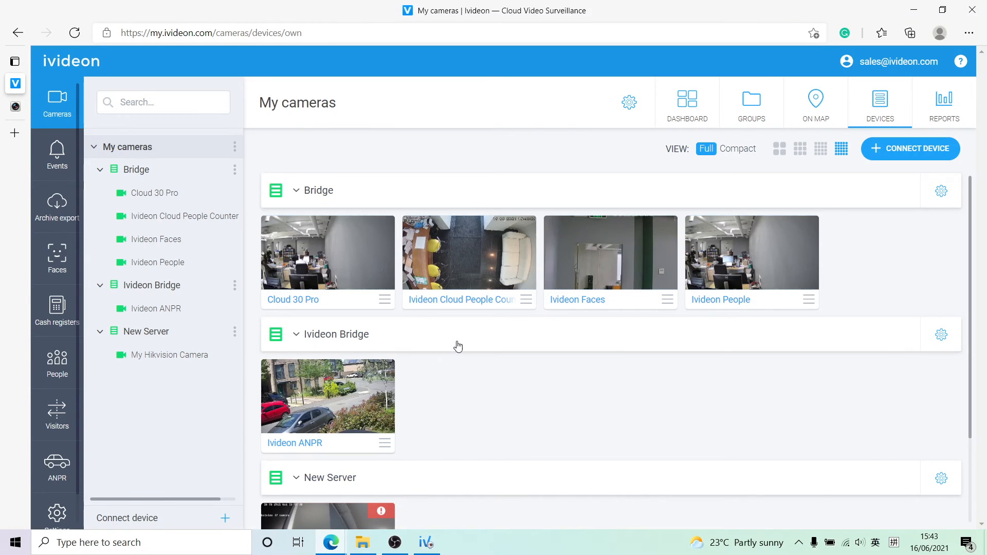
Open the My Hikvision Camera player under New Server.
{"action": "scroll", "scroll_direction": "down", "scroll_amount": 3}
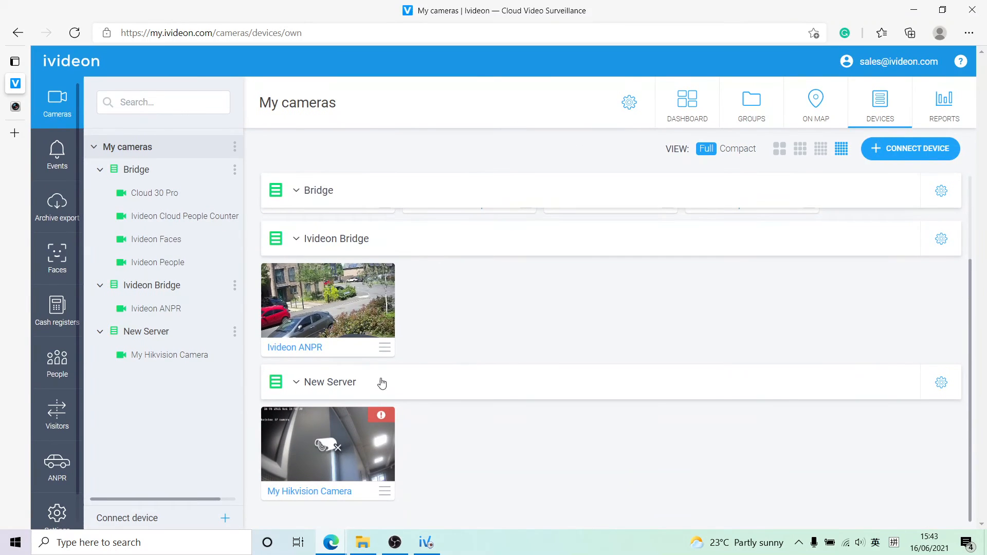
{"action": "mouse_move", "coordinate": [343, 473]}
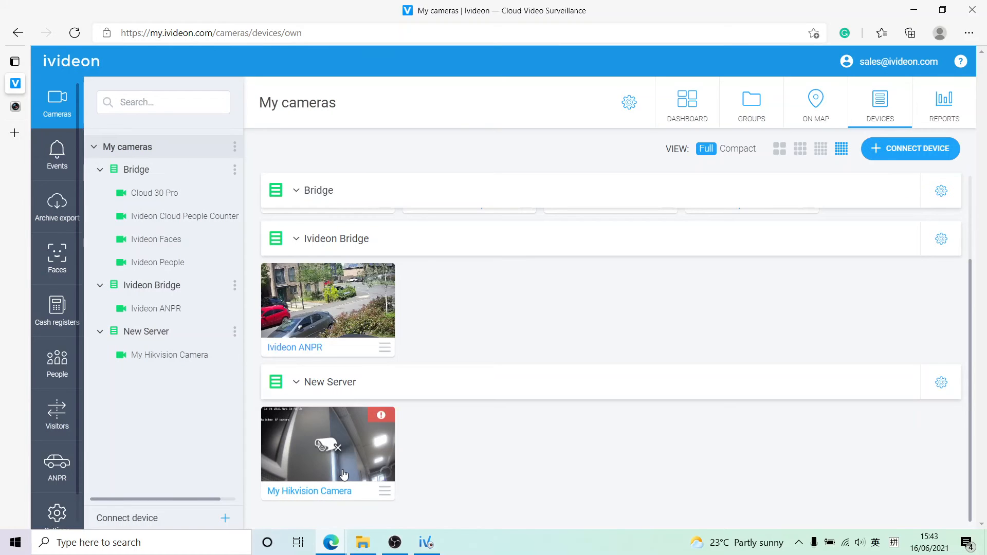
{"action": "mouse_move", "coordinate": [356, 448]}
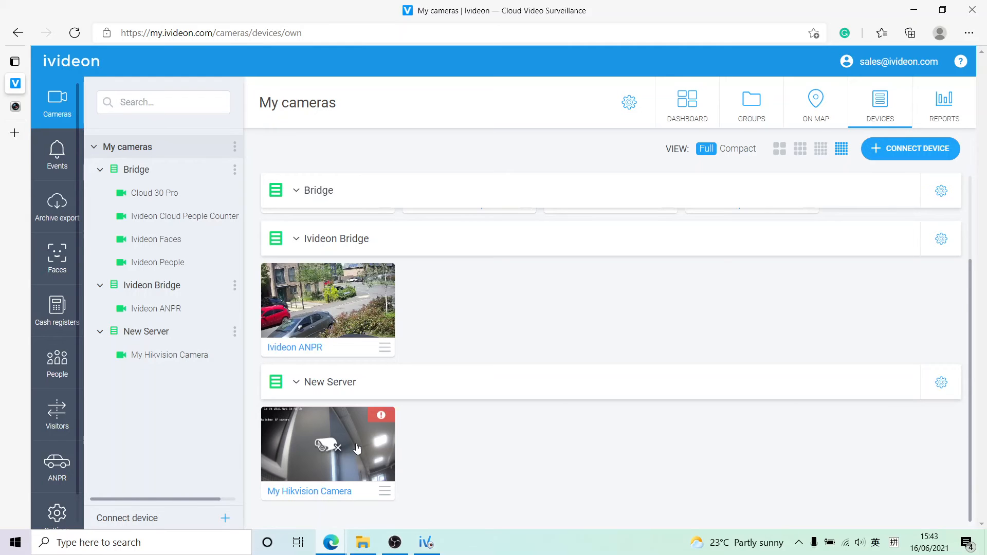
{"action": "left_click", "coordinate": [327, 444]}
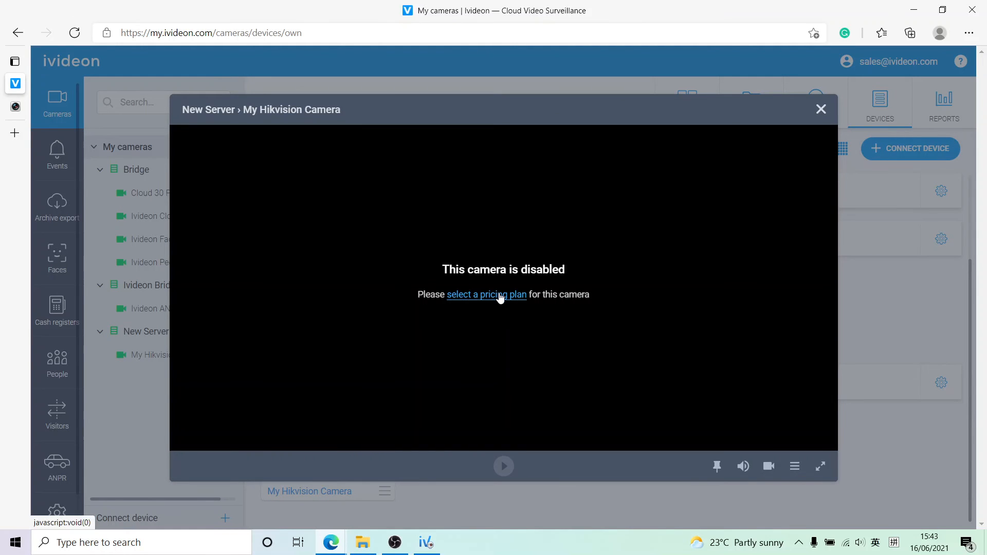
Select a pricing plan for My Hikvision Camera and finish its configuration.
{"action": "left_click", "coordinate": [487, 295]}
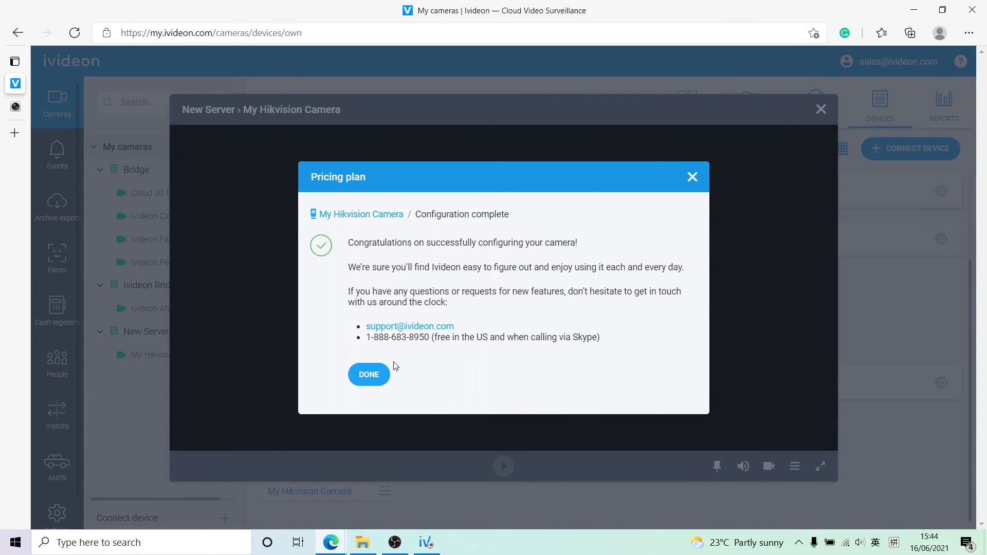
{"action": "left_click", "coordinate": [369, 374]}
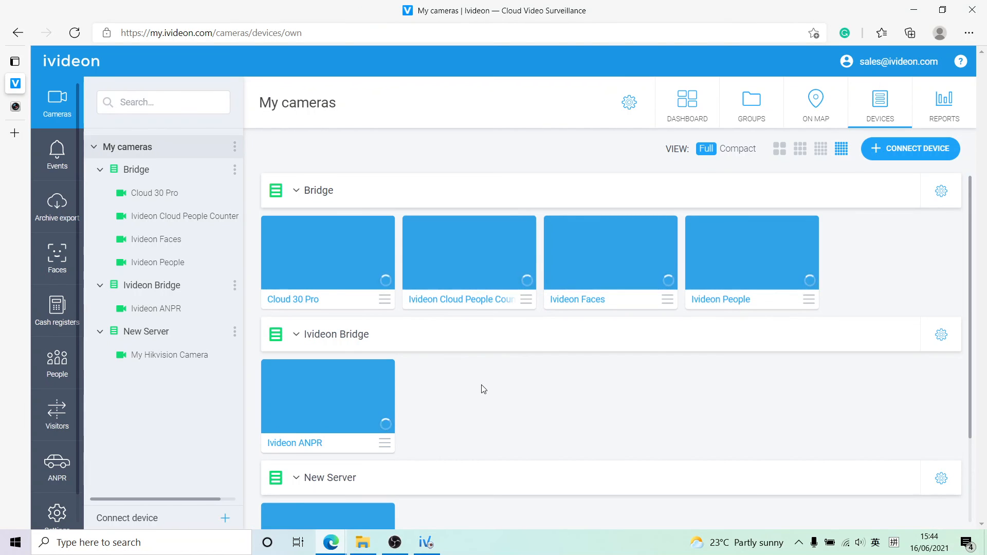
Open the live view of My Hikvision Camera under New Server.
{"action": "scroll", "scroll_direction": "down", "scroll_amount": 3}
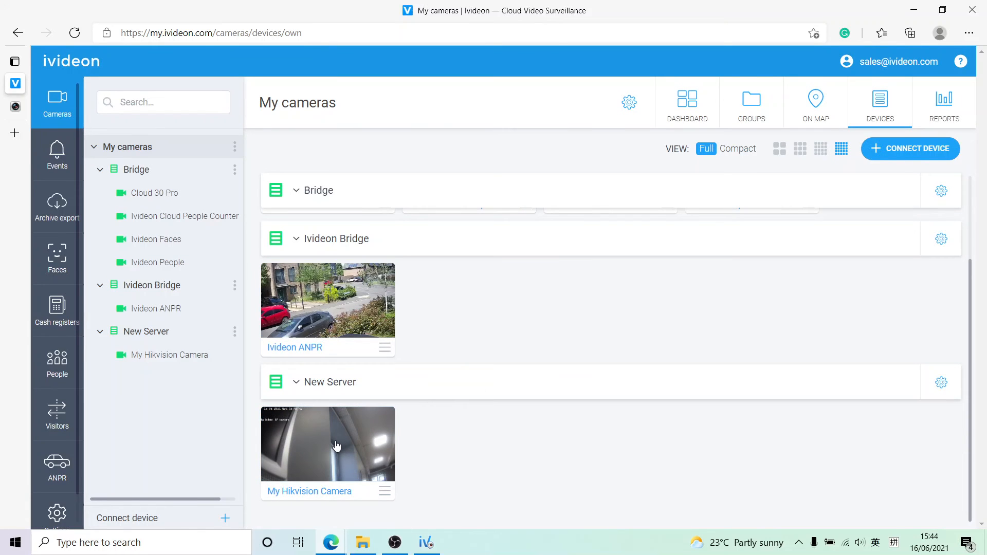
{"action": "left_click", "coordinate": [328, 444]}
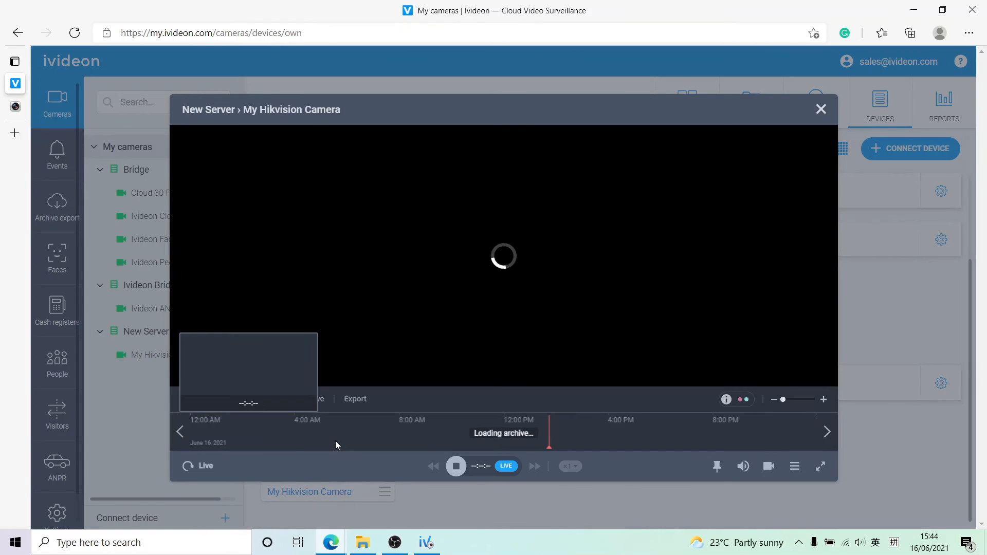